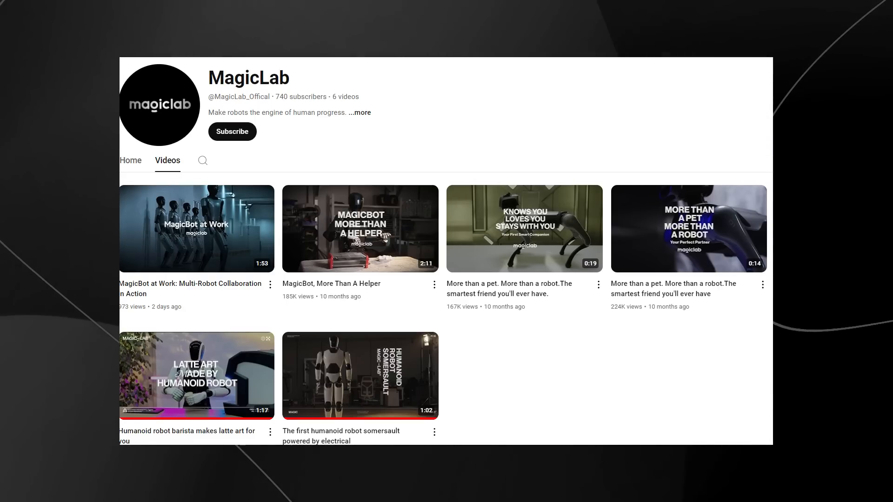
# Start a MagicLab humanoid robot demo video playing from the channel's Videos list
pyautogui.click(360, 229)
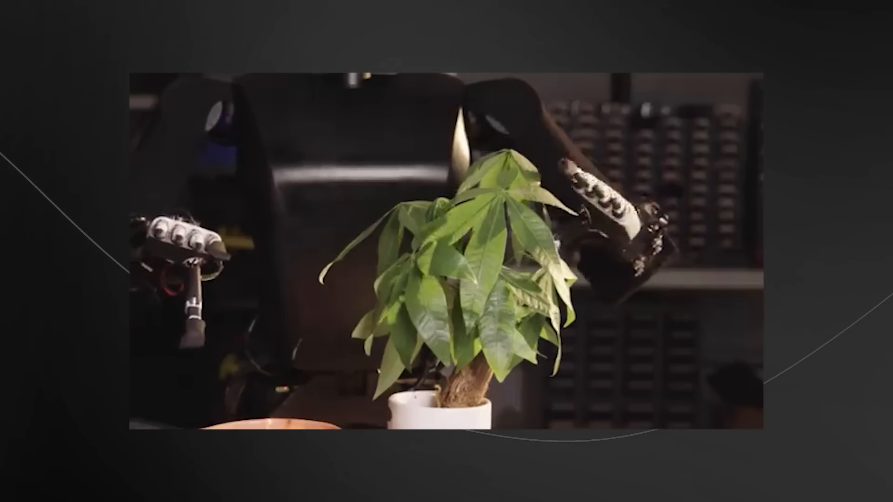